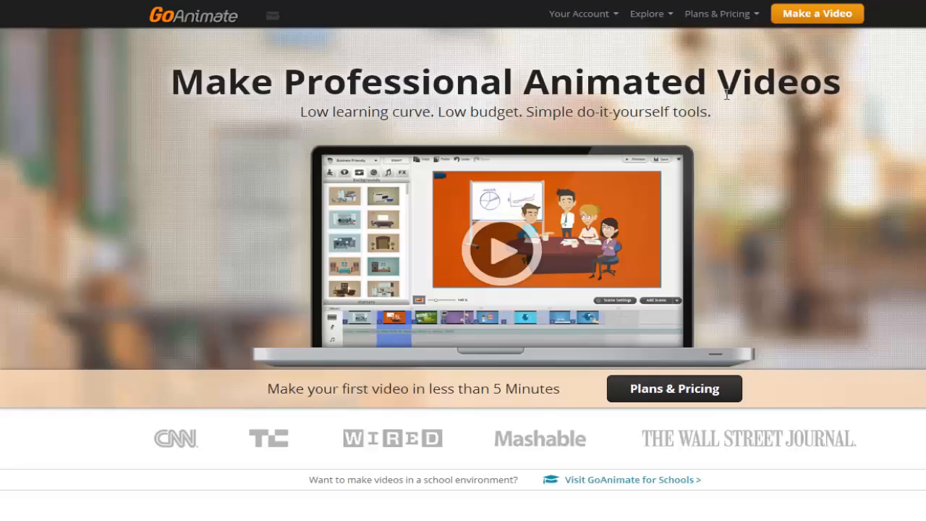
Start a new video from the GoAnimate homepage with Make a Video.
click(817, 13)
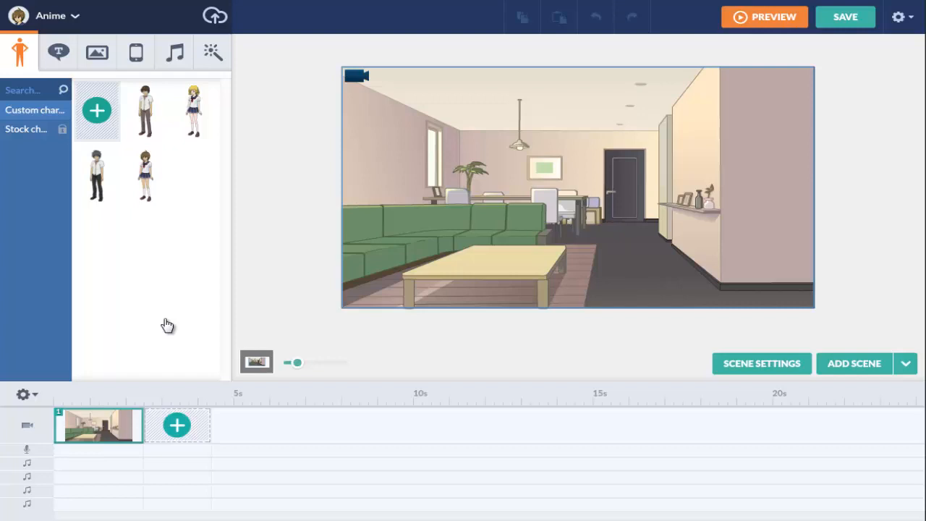
mouse_move(163, 313)
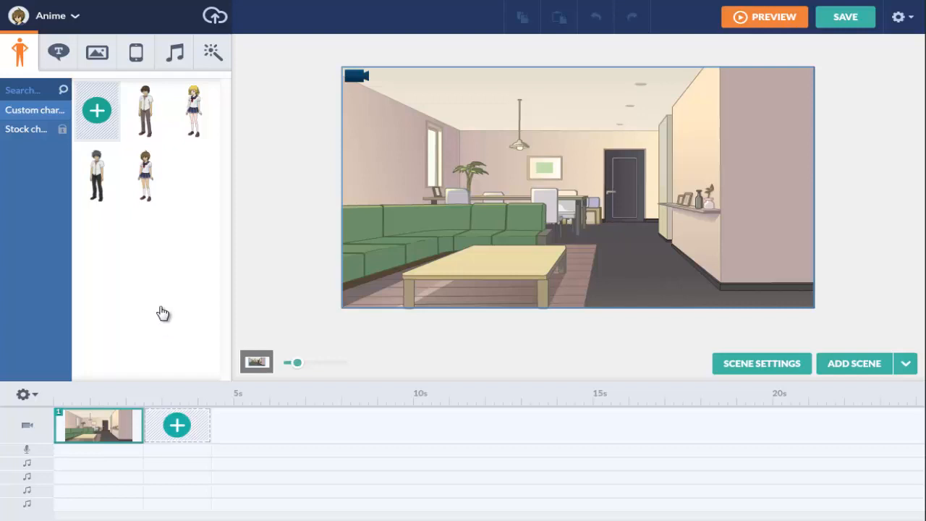
mouse_move(97, 52)
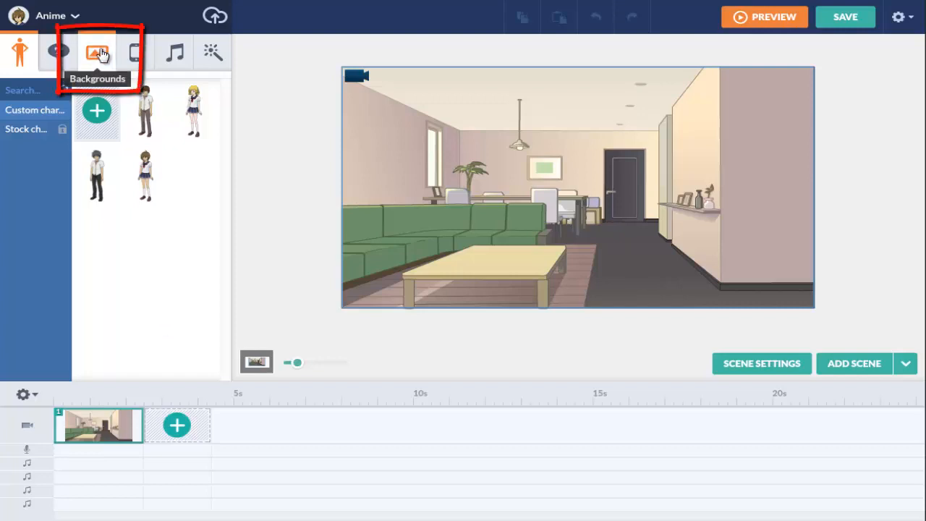
Use the park background with the red drinks vending machine for scene one.
click(97, 51)
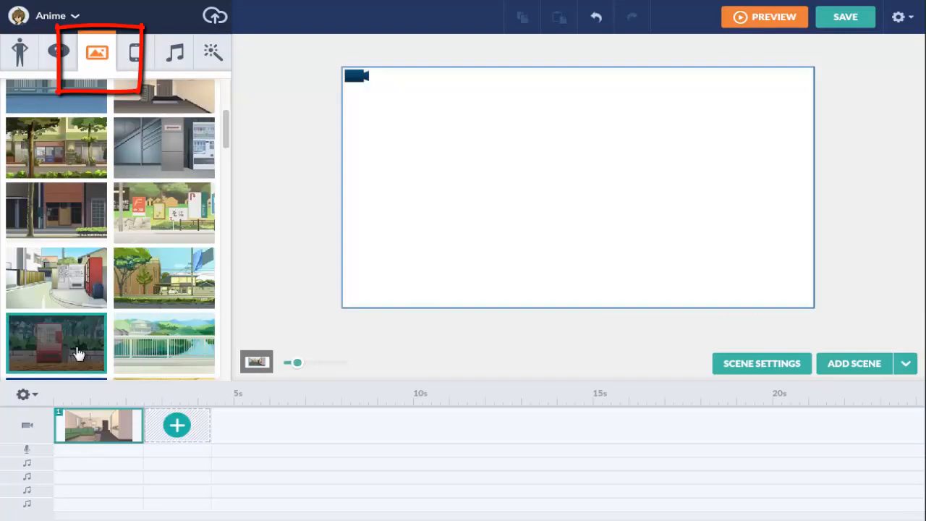
click(55, 342)
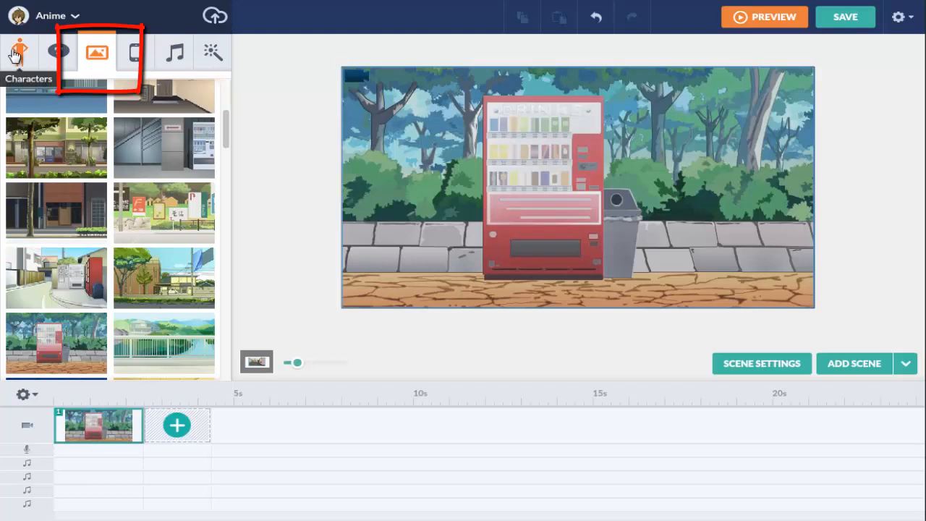
click(19, 52)
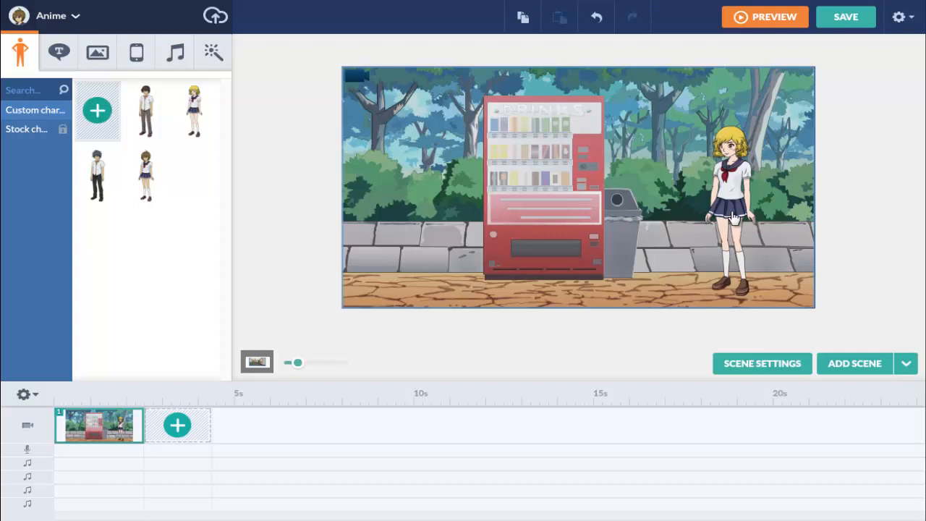
Add the white signboard from the Others props behind the schoolgirl.
click(137, 52)
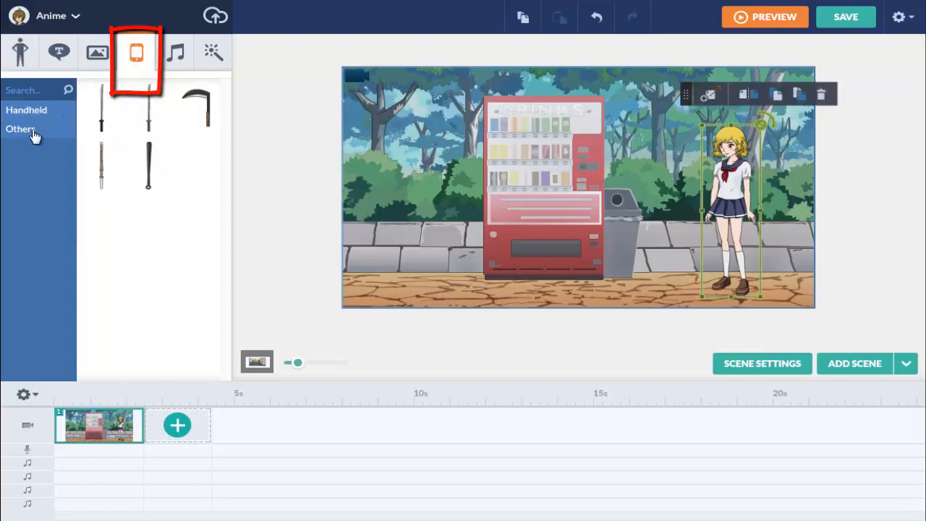
click(20, 129)
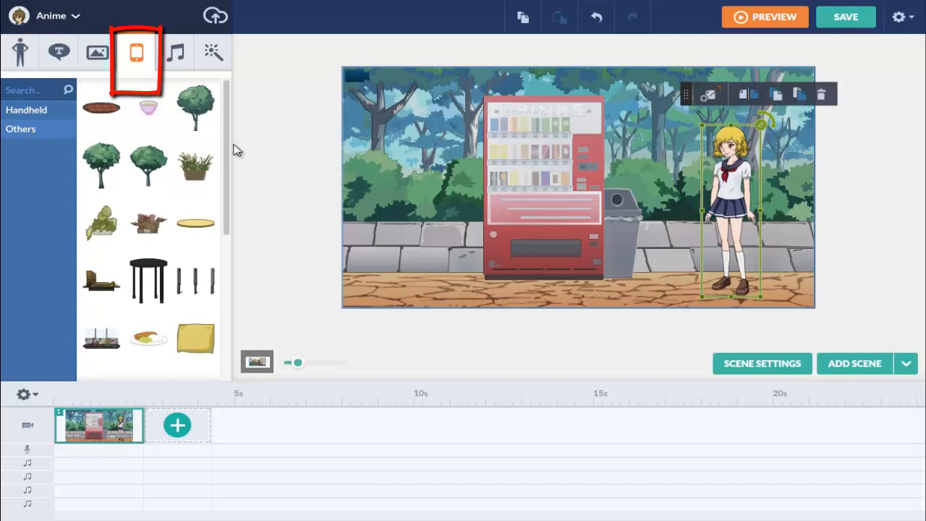
scroll(down, 3)
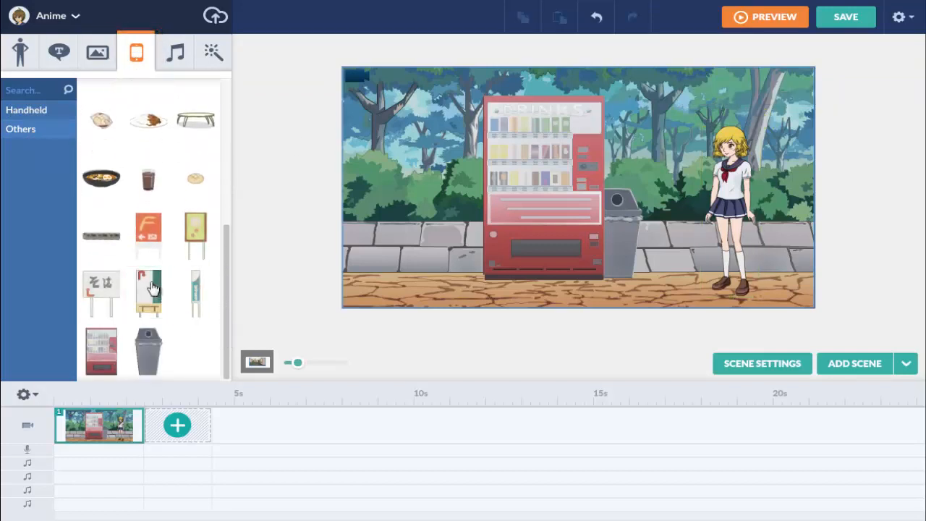
click(148, 293)
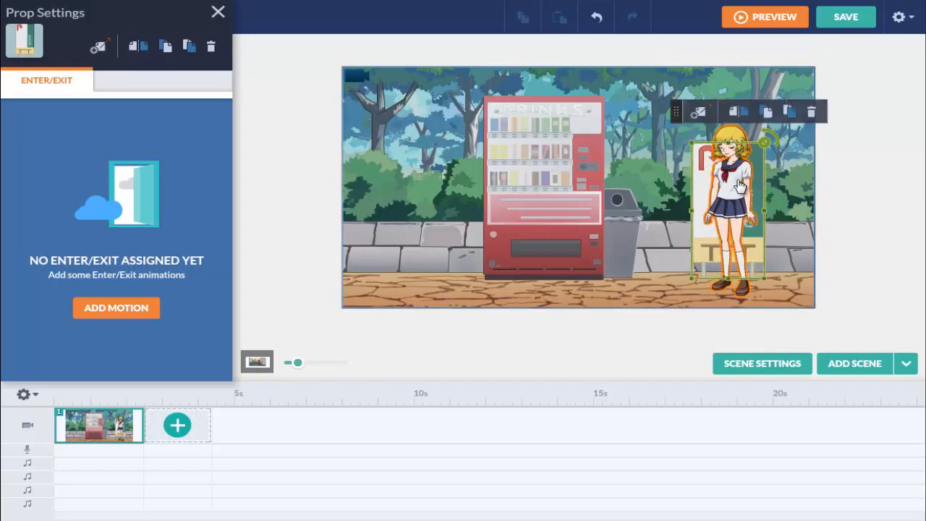
Give the schoolgirl a walk action ending beside the vending machine.
click(727, 203)
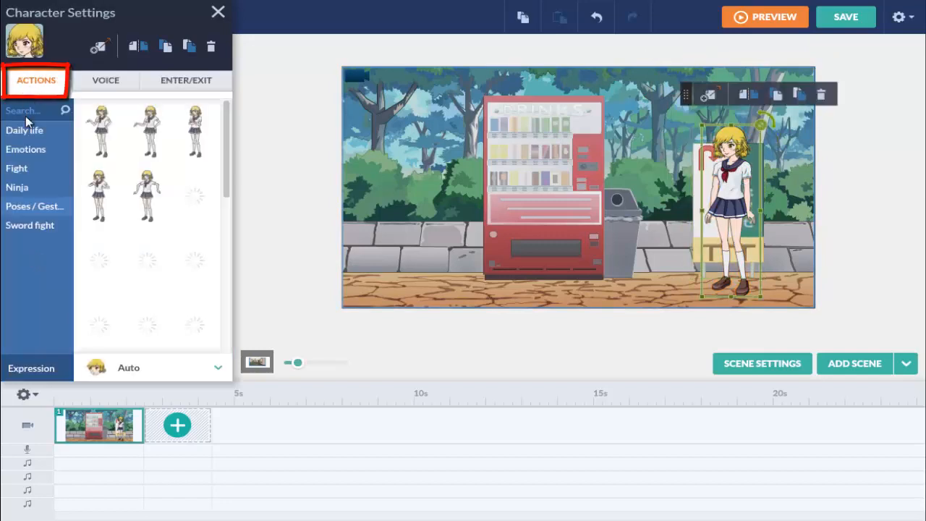
click(34, 207)
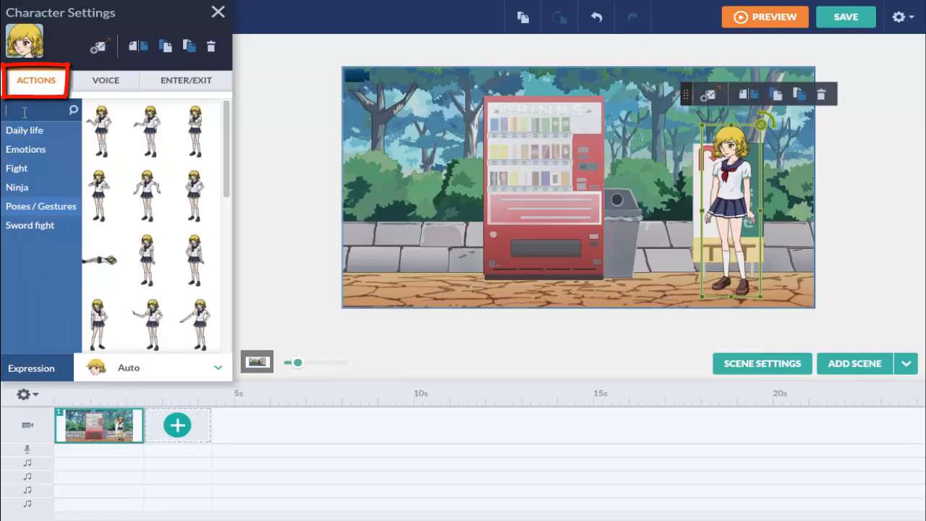
text(walk)
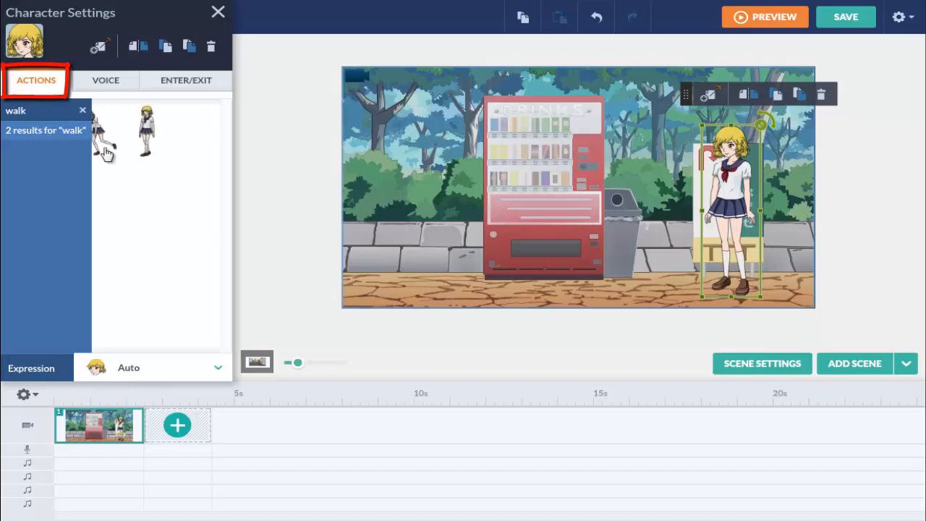
mouse_move(147, 131)
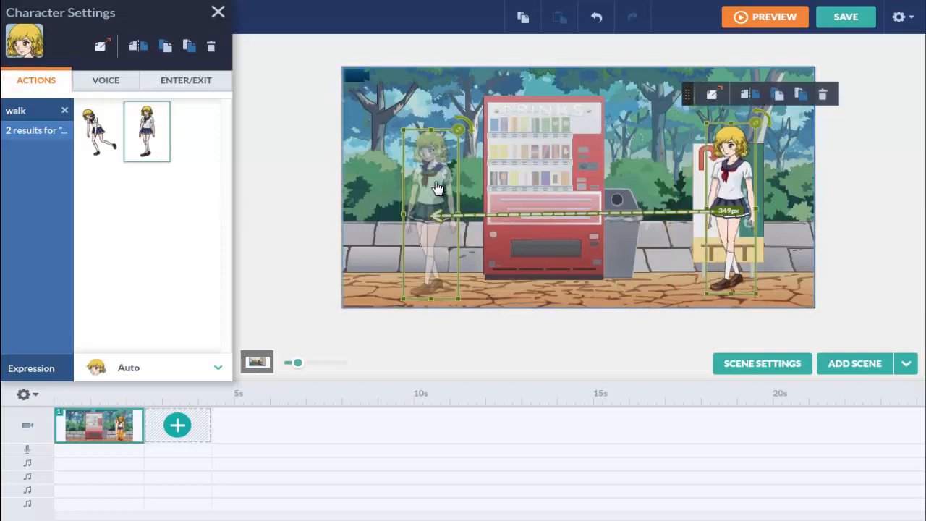
click(105, 81)
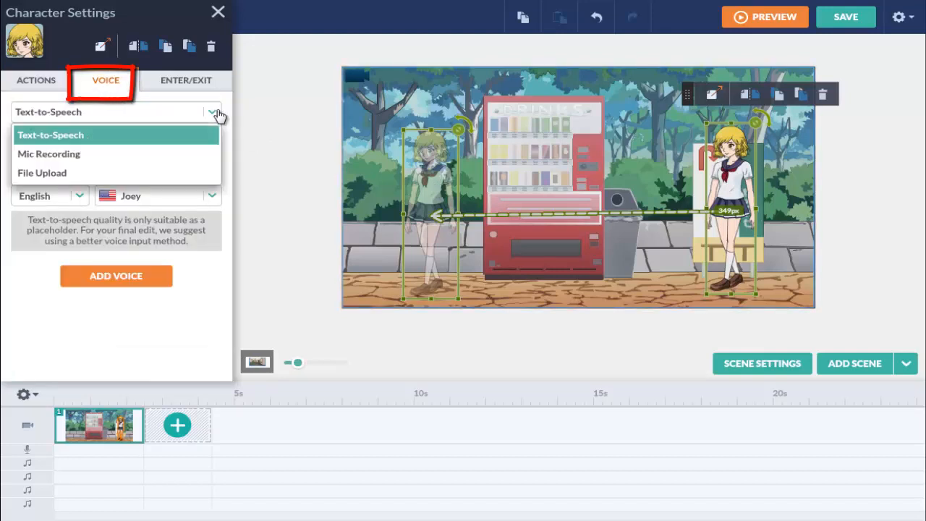
Attach the text-to-speech line 'It is beautiful to walk in the park' in Julie's voice.
click(50, 134)
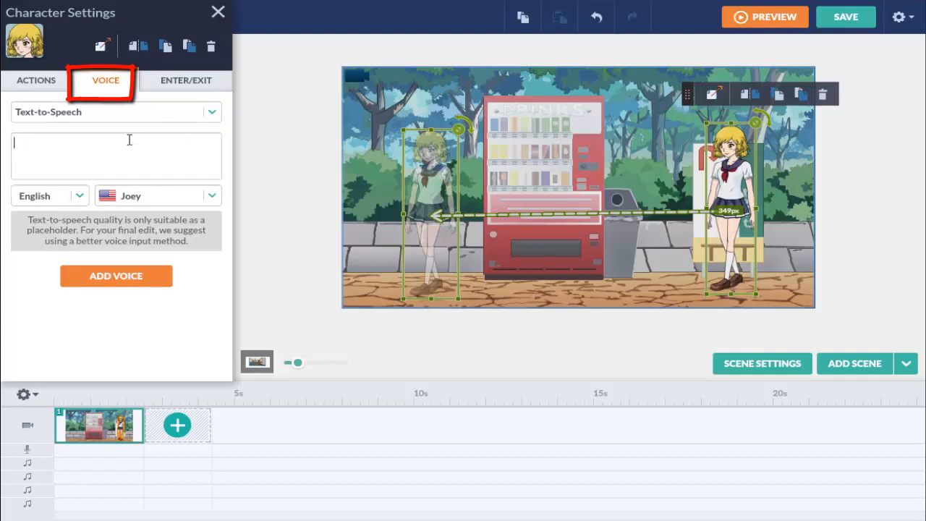
text(It is beautiful to walk in the)
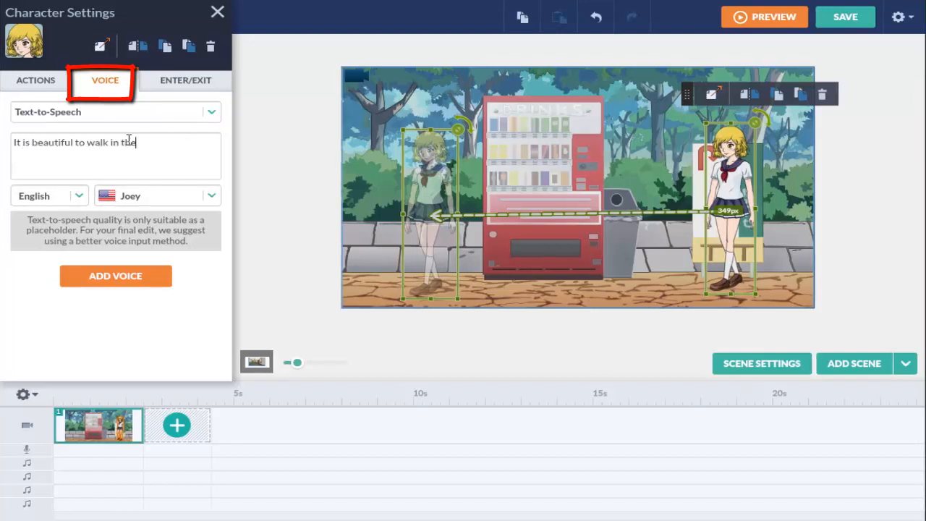
text(park)
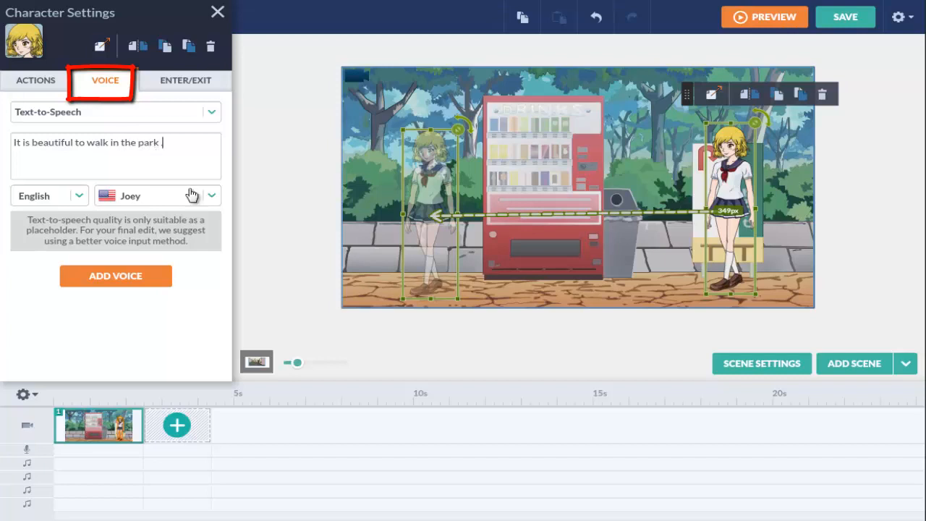
click(156, 195)
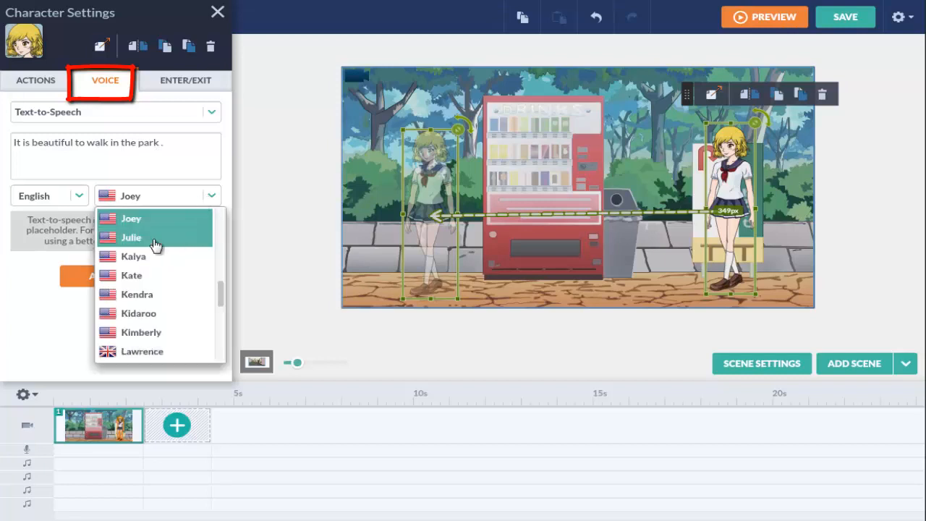
click(131, 236)
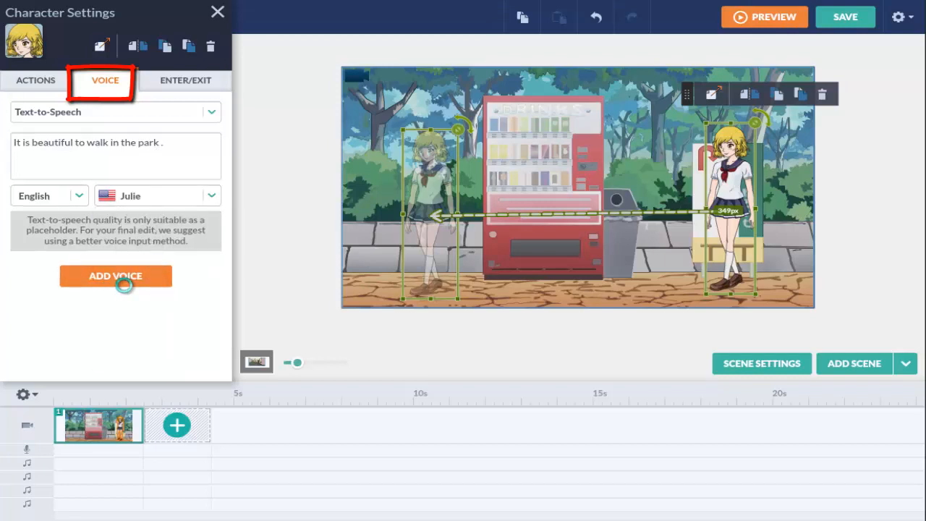
click(115, 276)
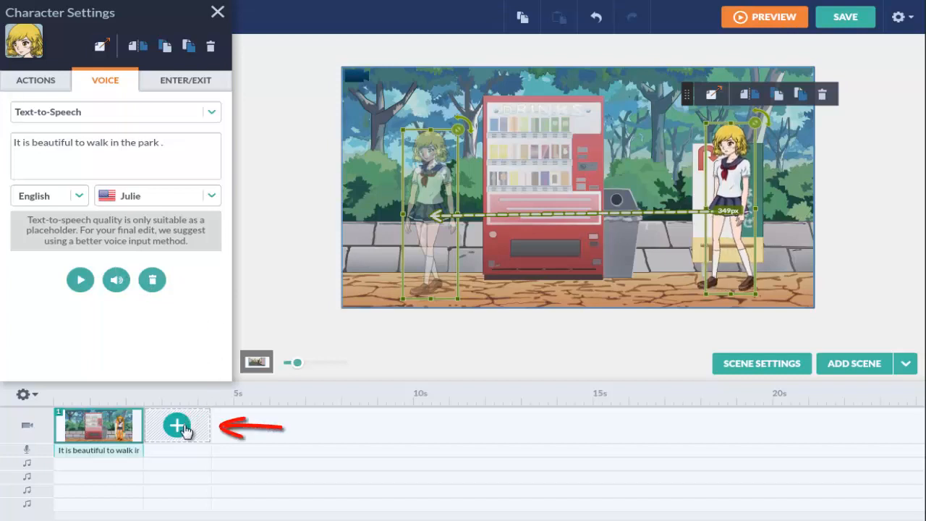
Add and open a second scene, then preview the whole video.
click(178, 425)
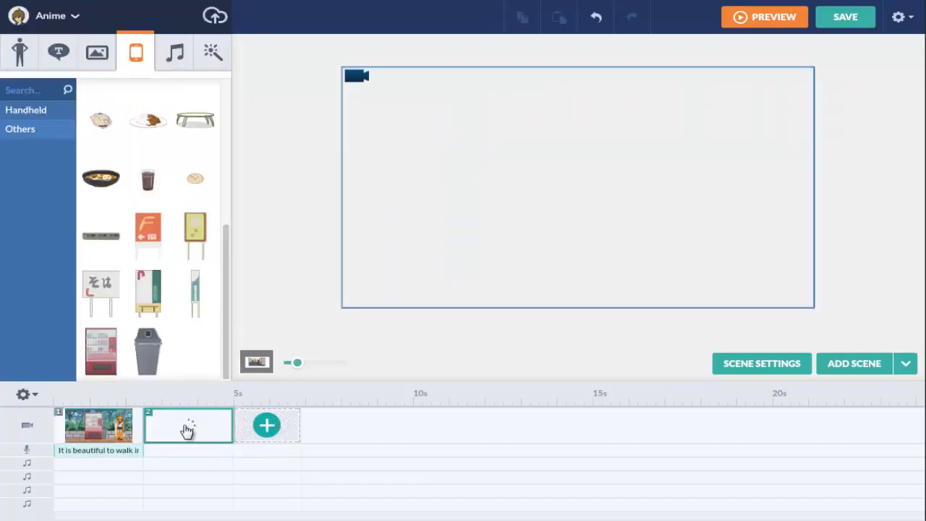
click(188, 425)
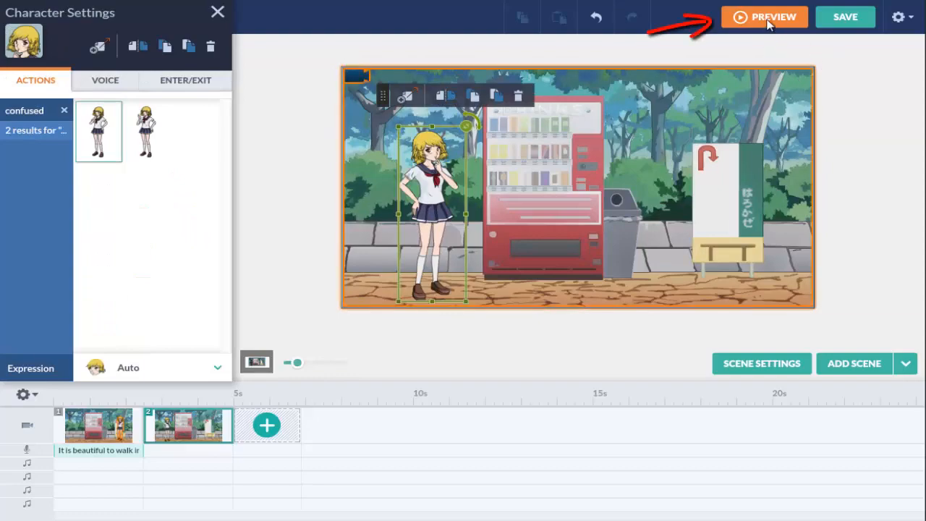
click(764, 17)
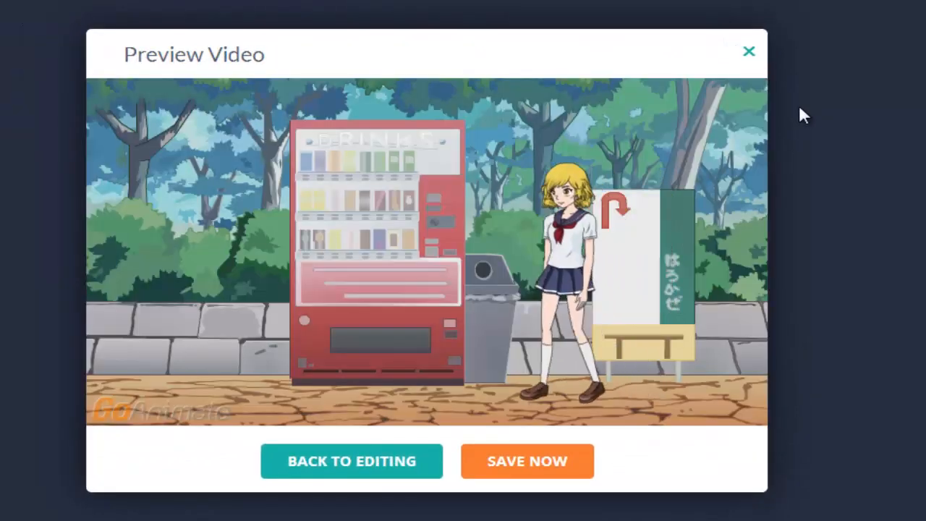